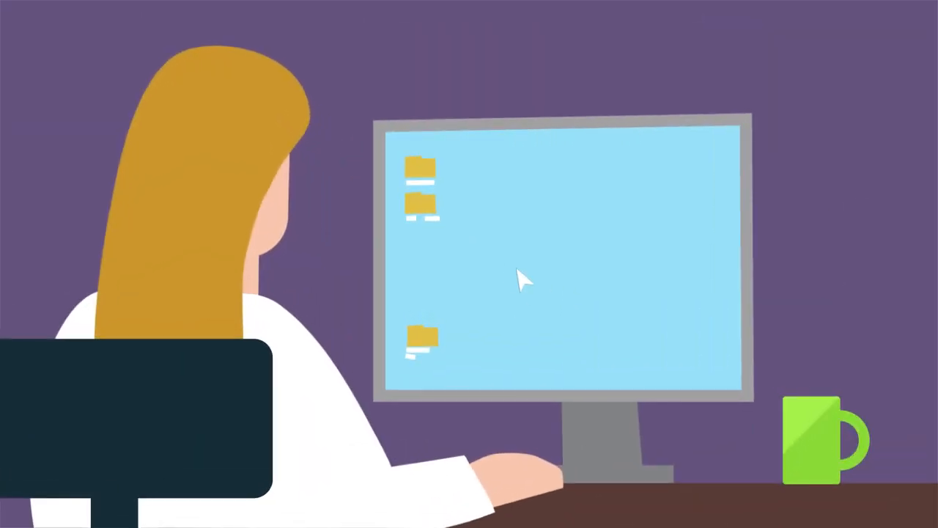
mouse_move(424, 169)
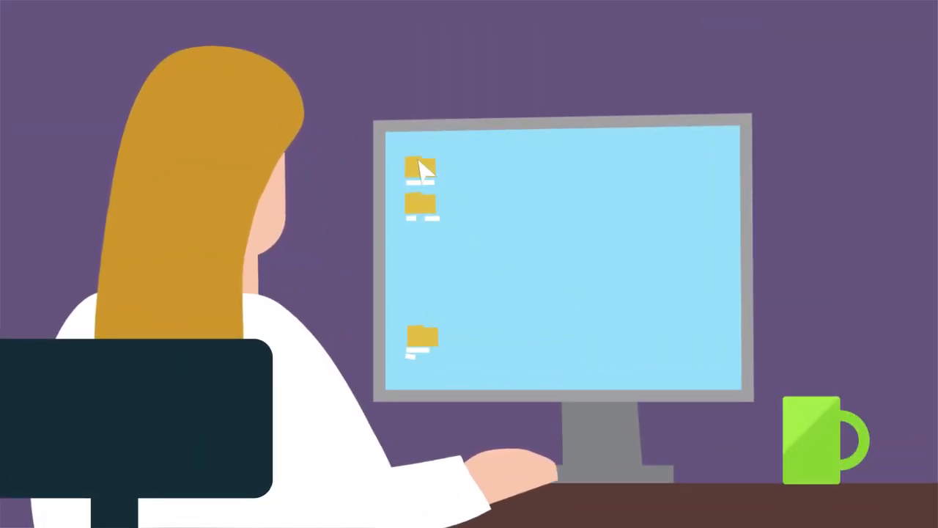